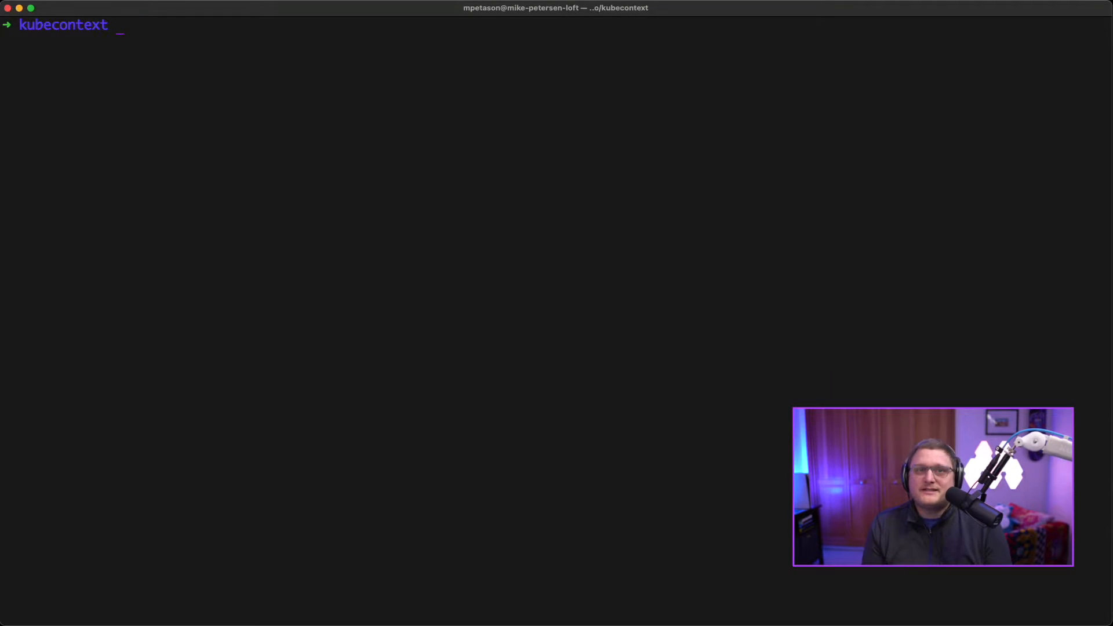
# Page through 'kubectl config view' to read both clusters, contexts and users, then quit.
pyautogui.write('kubectl c')
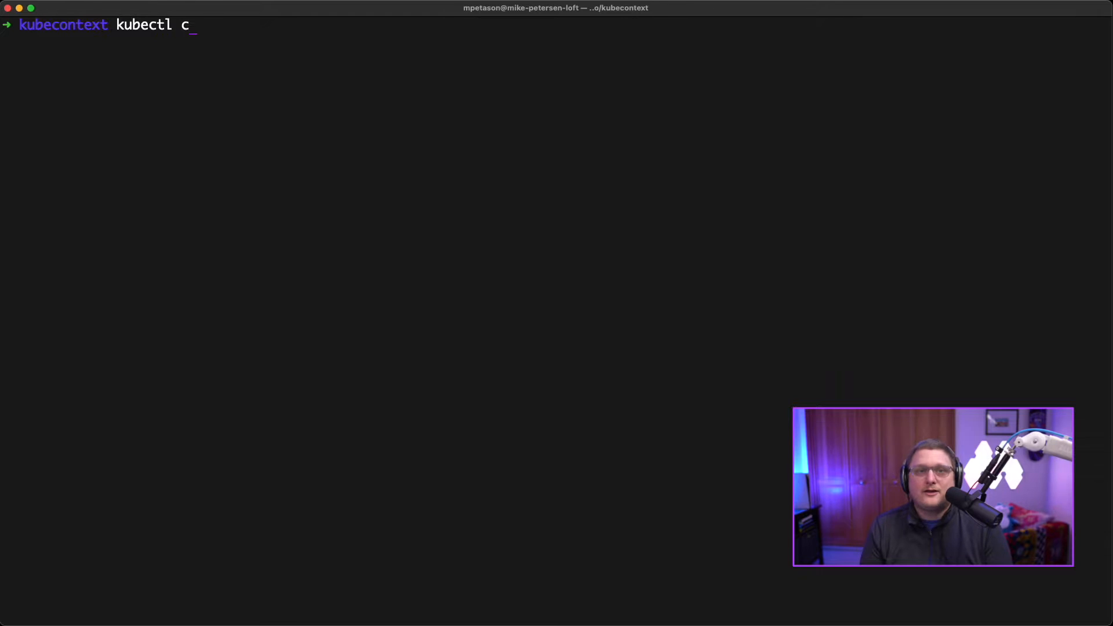
pyautogui.press('Return')
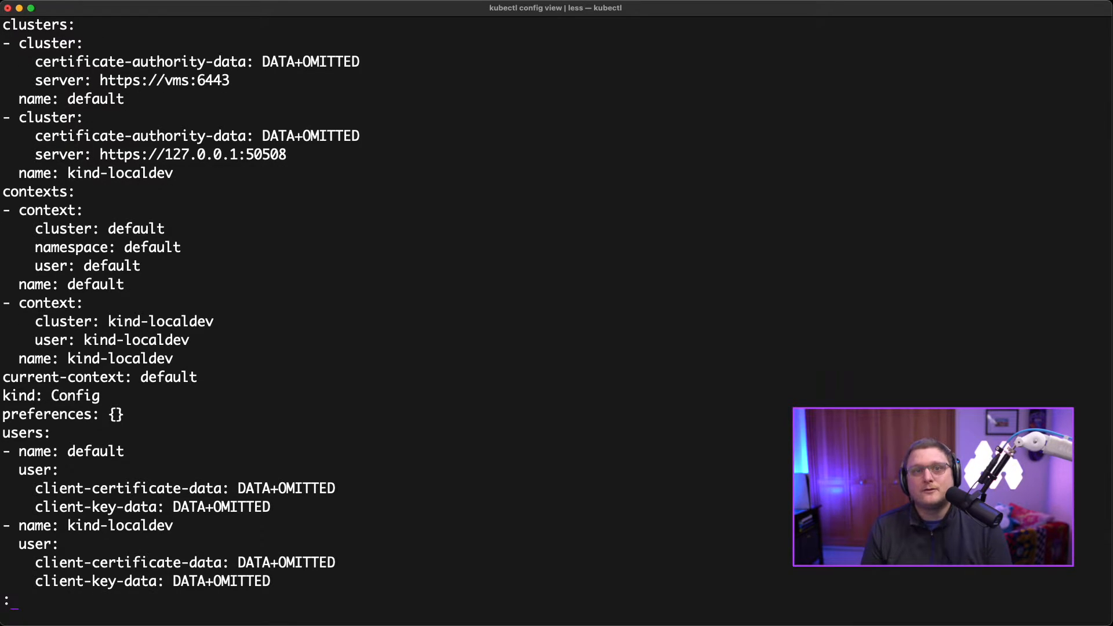
pyautogui.press('q')
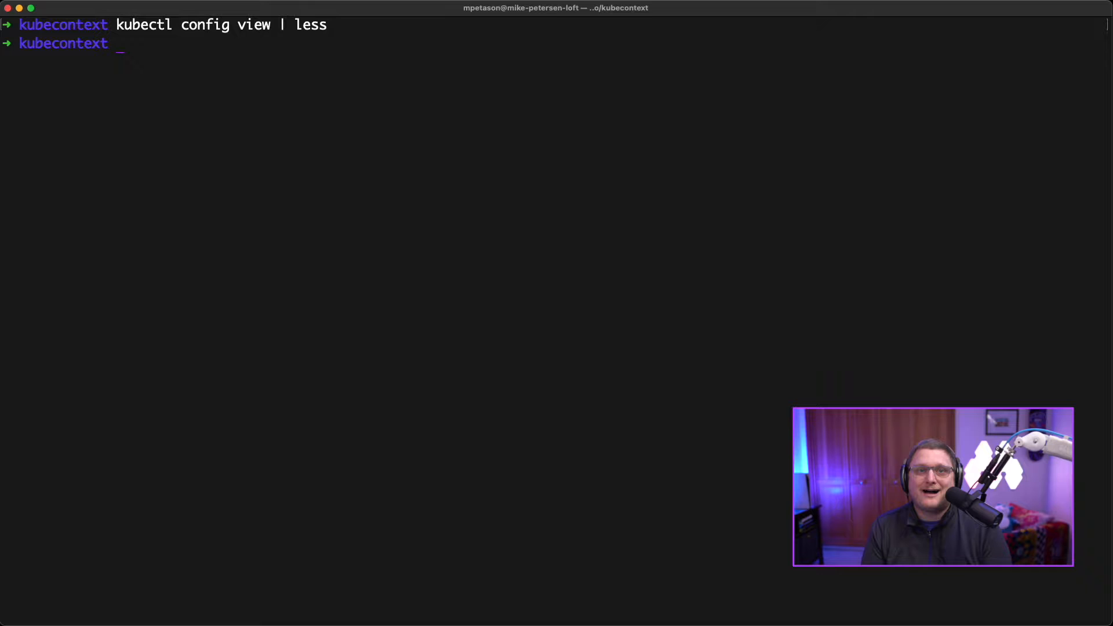
# Show the current context (default) and list the default and kind-localdev contexts.
pyautogui.write('kubectl confi')
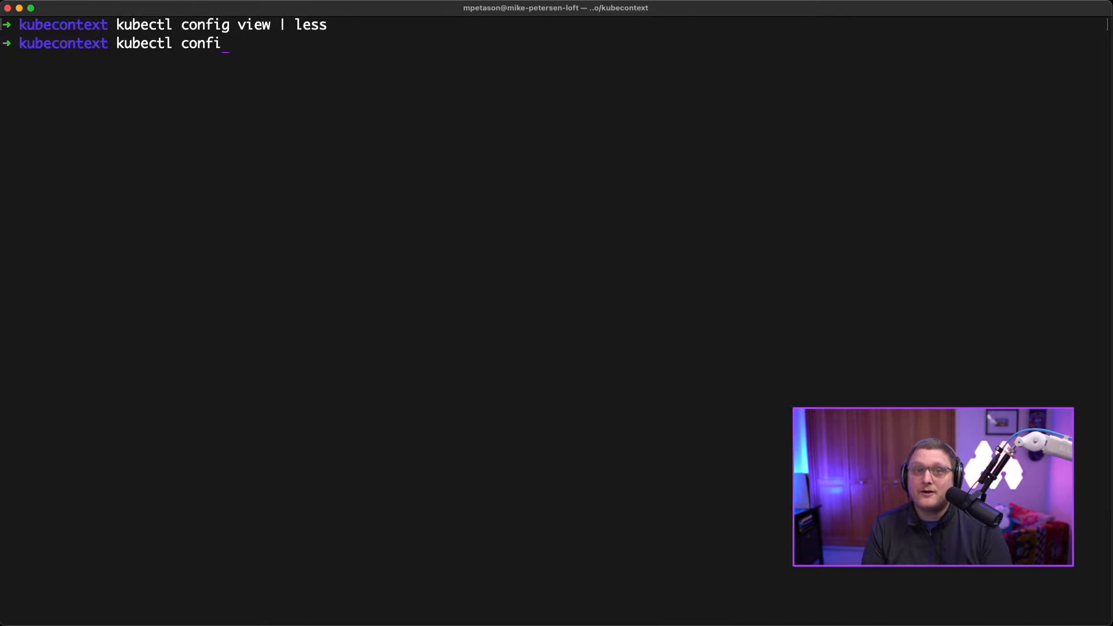
pyautogui.write('g current-context')
pyautogui.write('k')
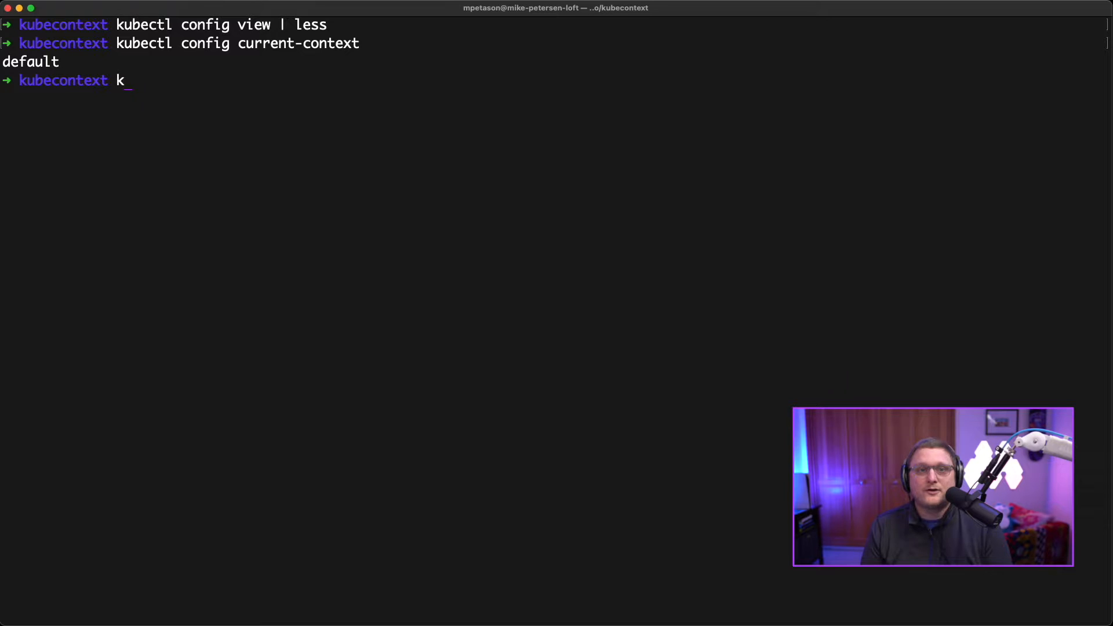
pyautogui.write('ubectl config get')
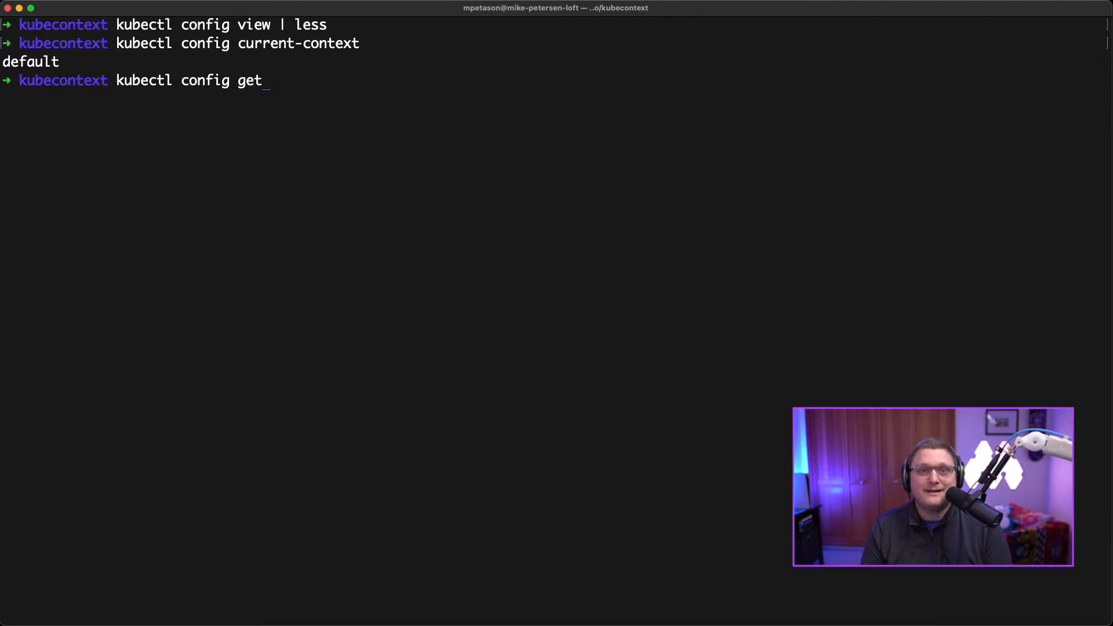
pyautogui.press('Return')
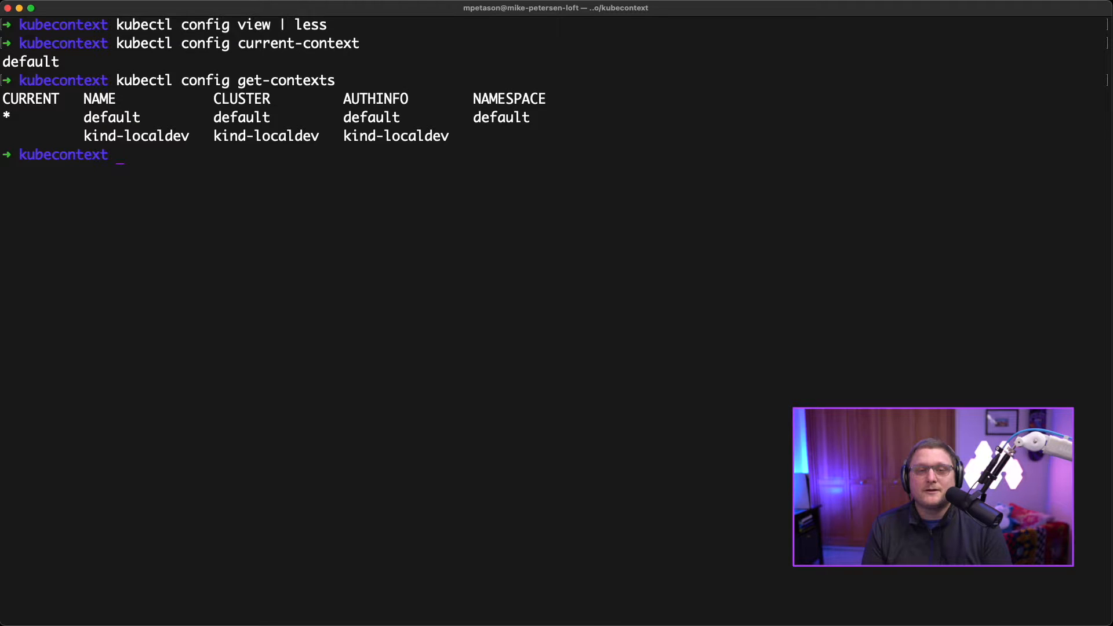
# Switch the kubectl context to kind-localdev with 'kubectl config use-context'.
pyautogui.write('kubectl c')
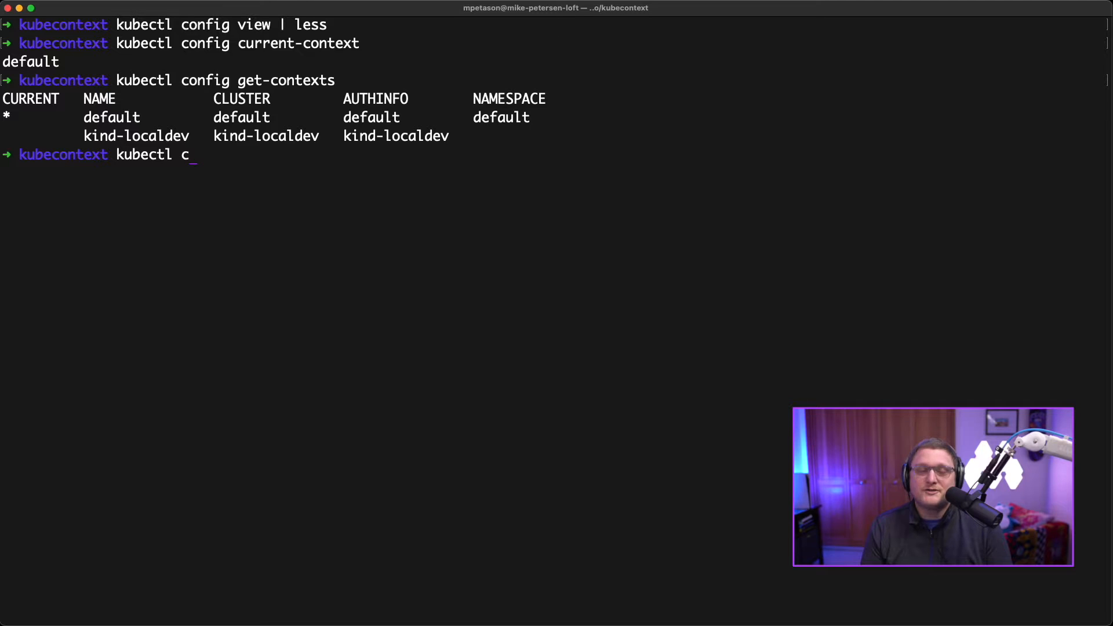
pyautogui.write('onfig use-context k')
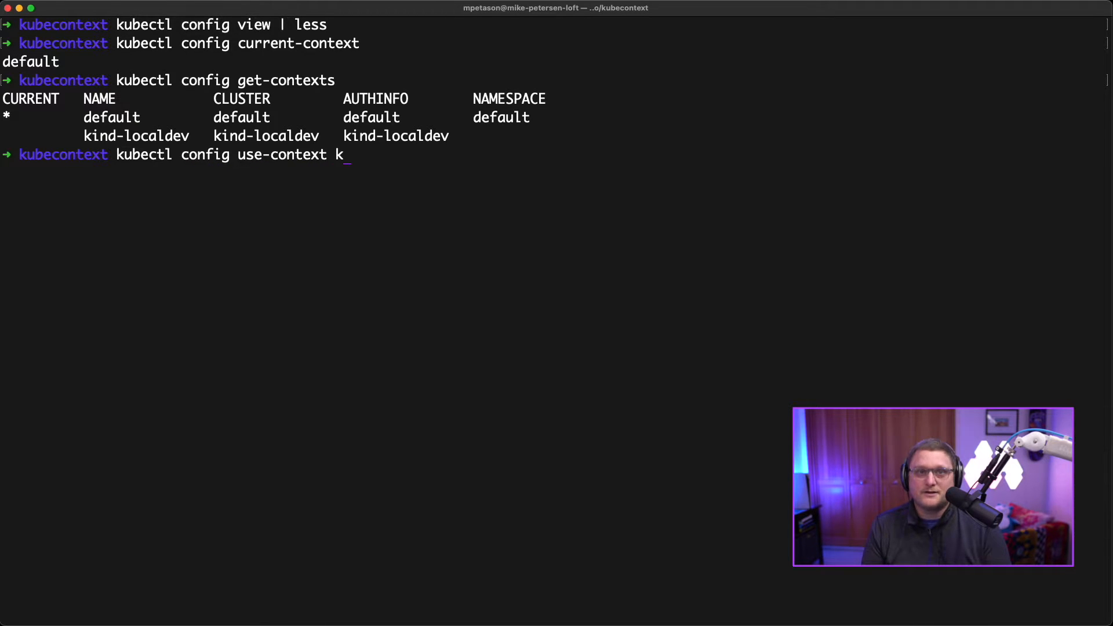
pyautogui.press('Return')
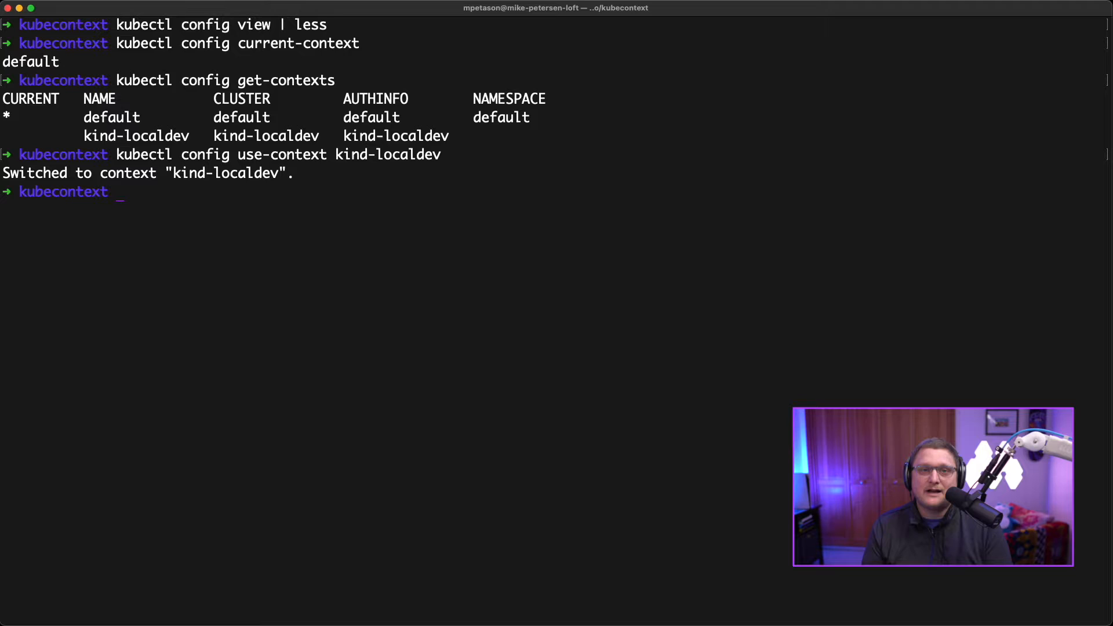
# Confirm kind-localdev is the current context, then switch back to default.
pyautogui.write('kubectl confi')
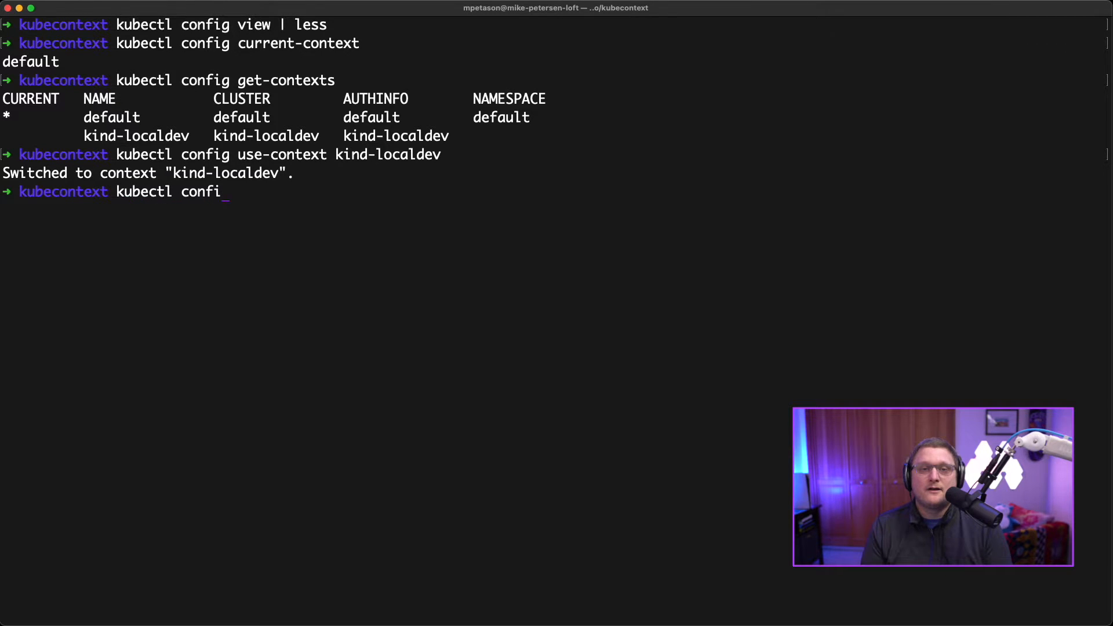
pyautogui.write('g current-conte')
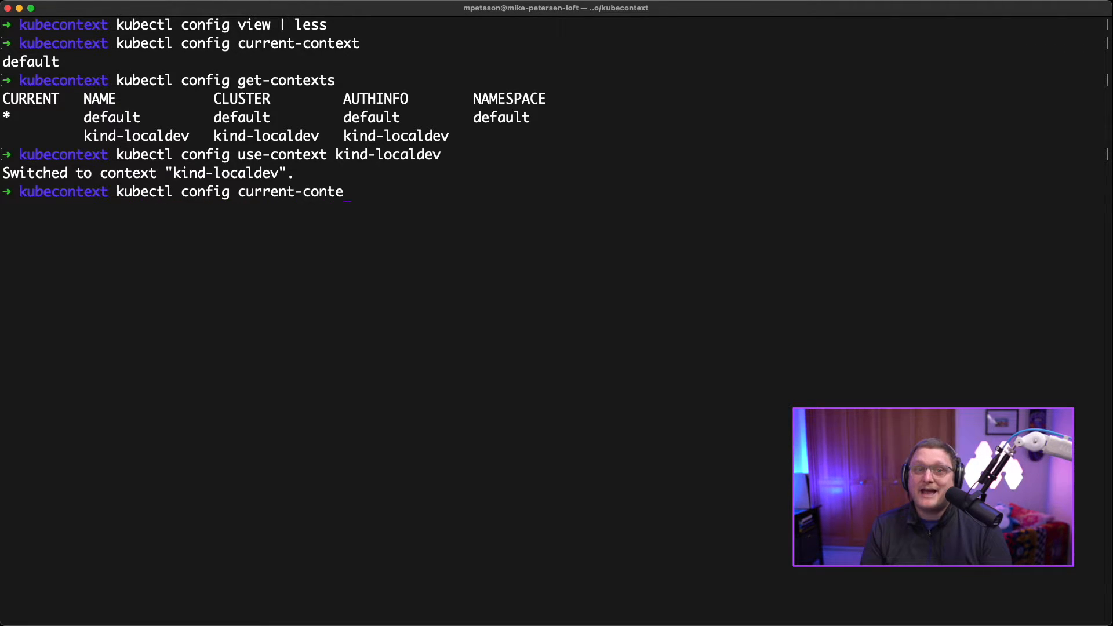
pyautogui.press('Return')
pyautogui.write('kubectl config use-contex')
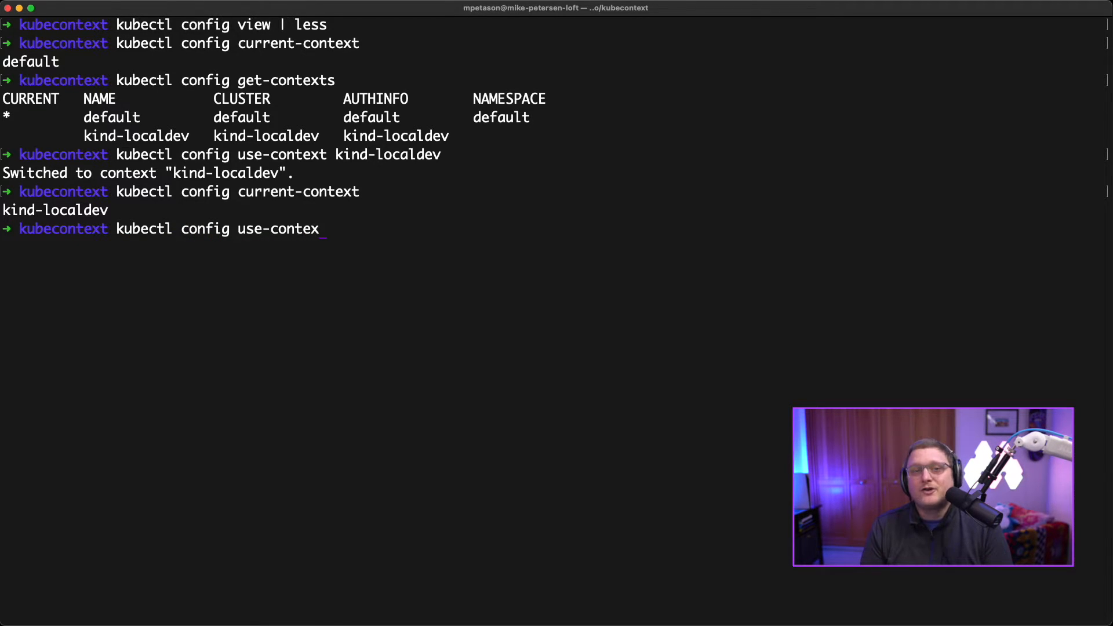
pyautogui.write('t default')
pyautogui.press('Return')
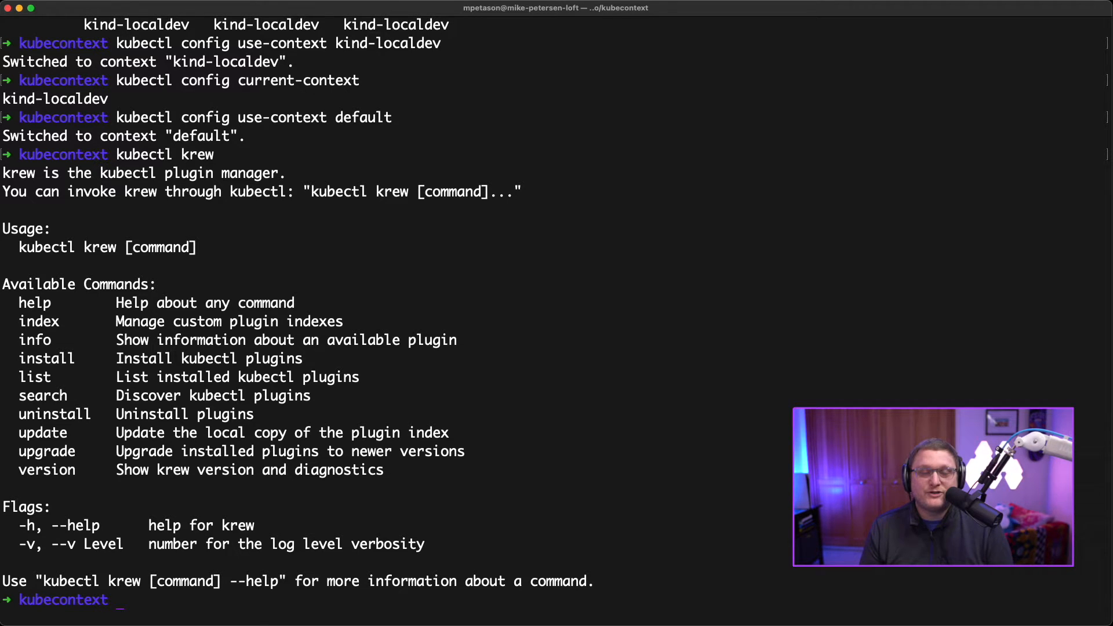
# List the available contexts with the 'kubectl ctx' plugin.
pyautogui.write('kubectl')
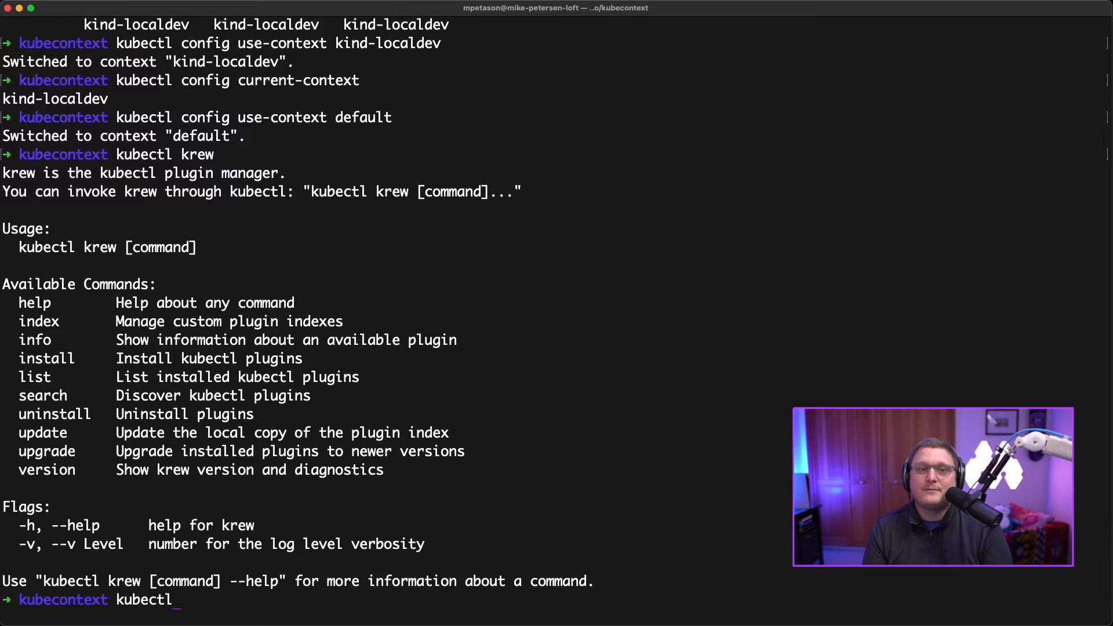
pyautogui.write('ctx')
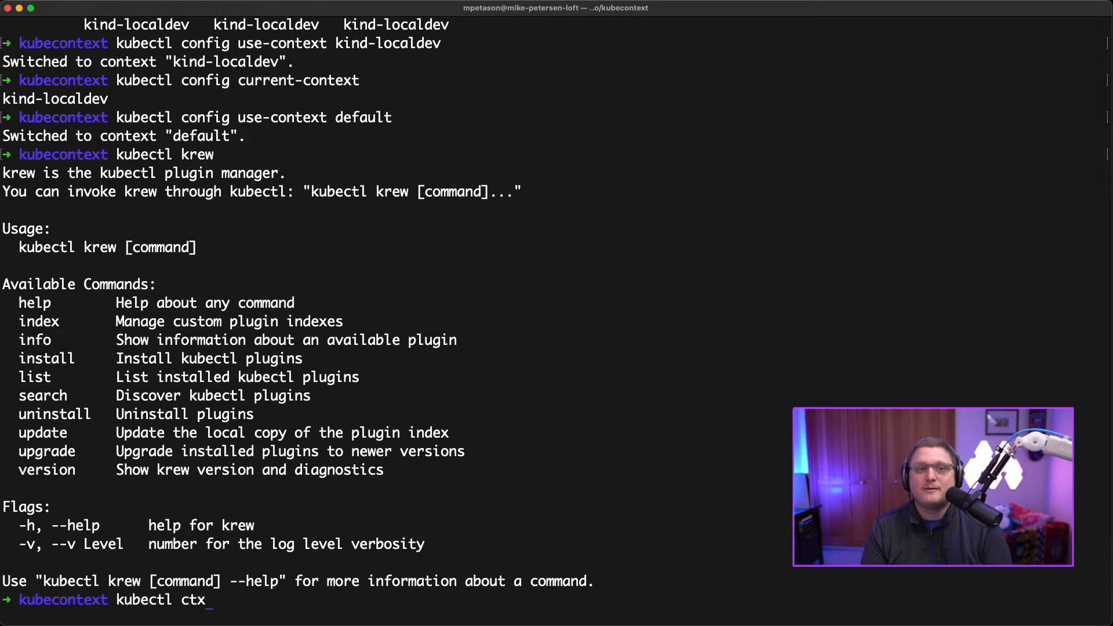
pyautogui.press('Return')
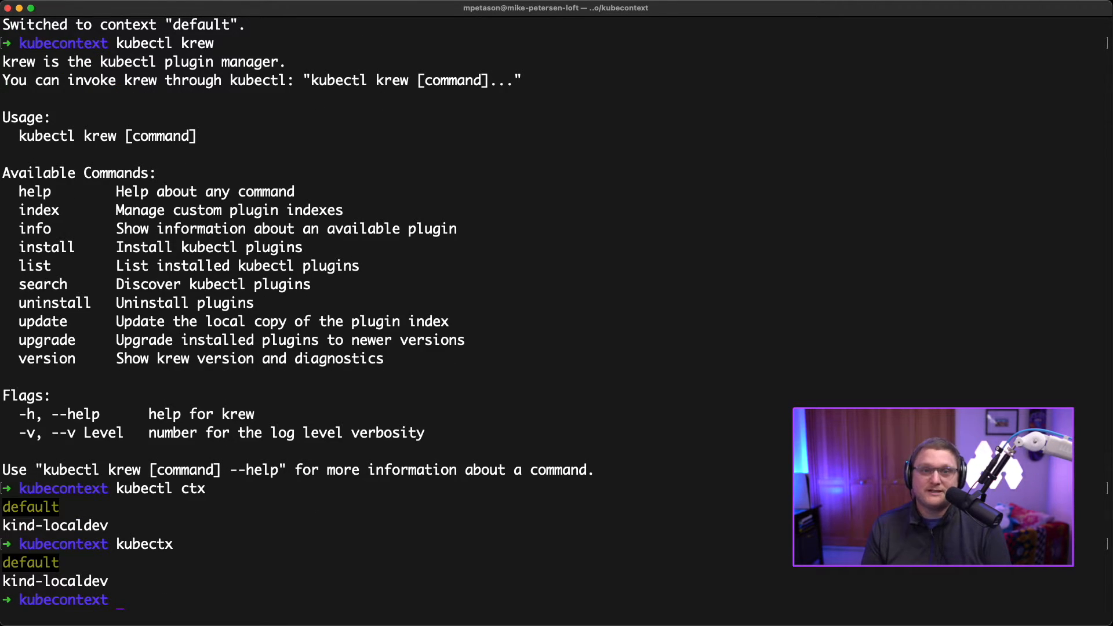
# Switch to kind-localdev with kubectx, then switch back to default.
pyautogui.write('kube')
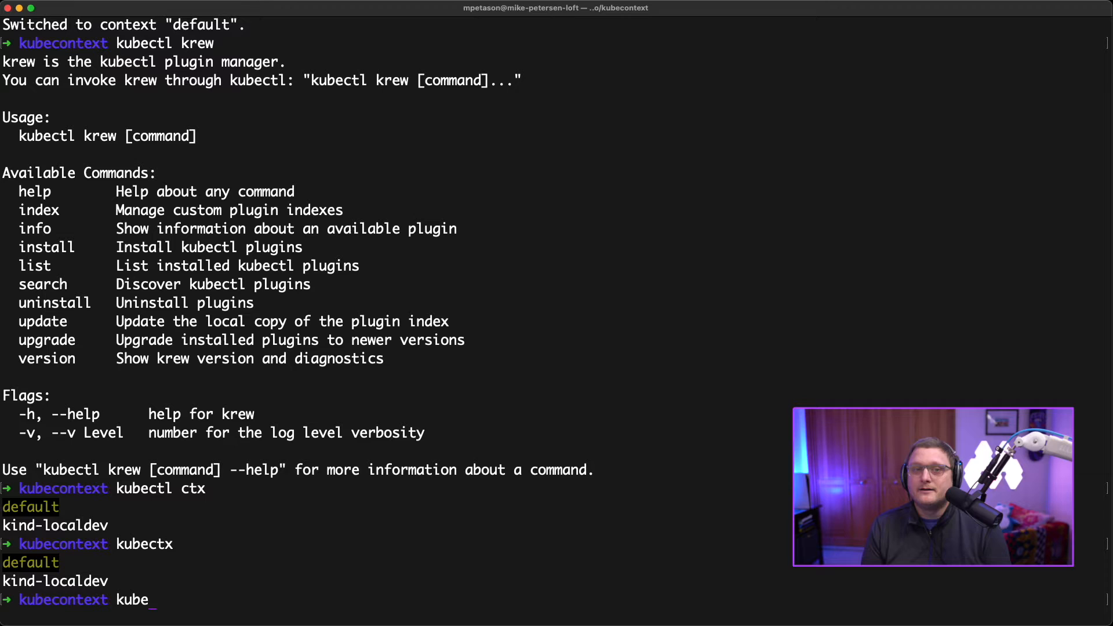
pyautogui.write('ctx kind-lo')
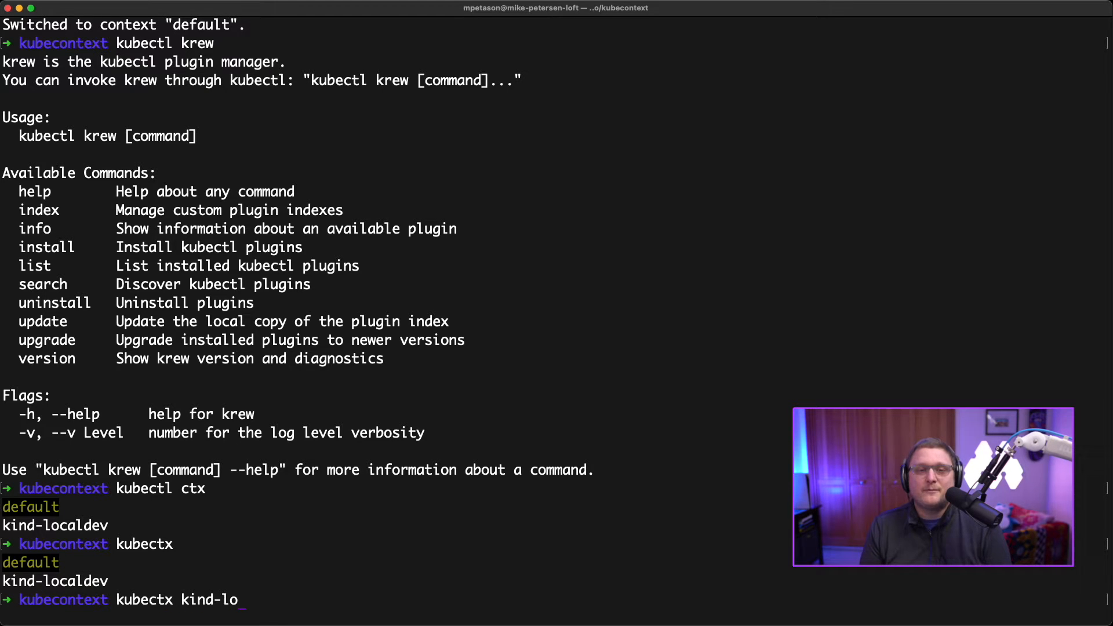
pyautogui.press('Return')
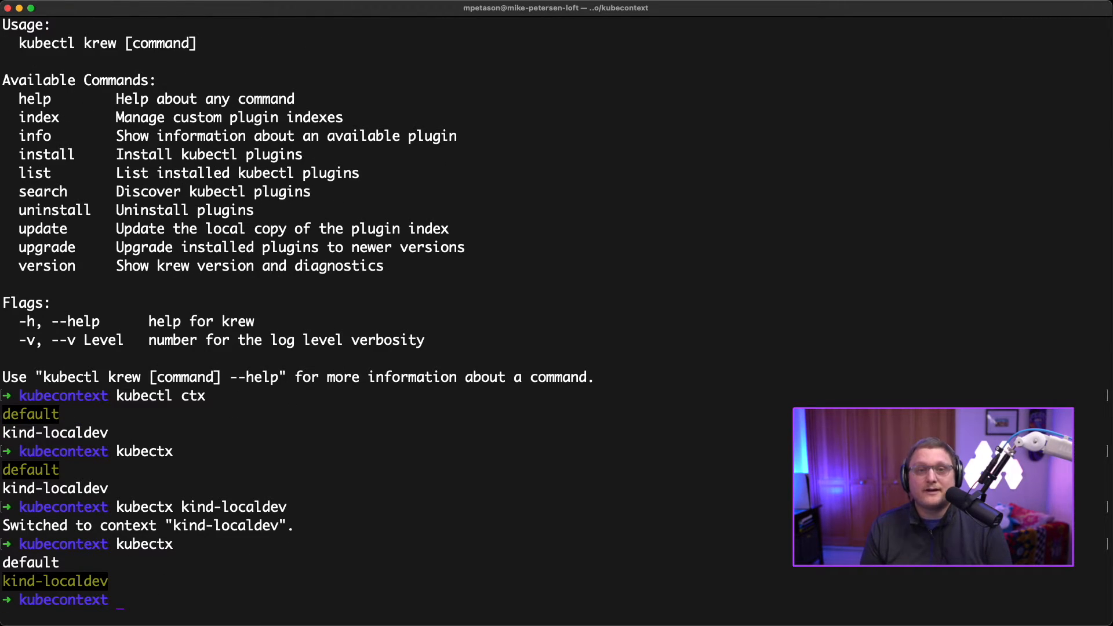
pyautogui.write('kubectx defaul')
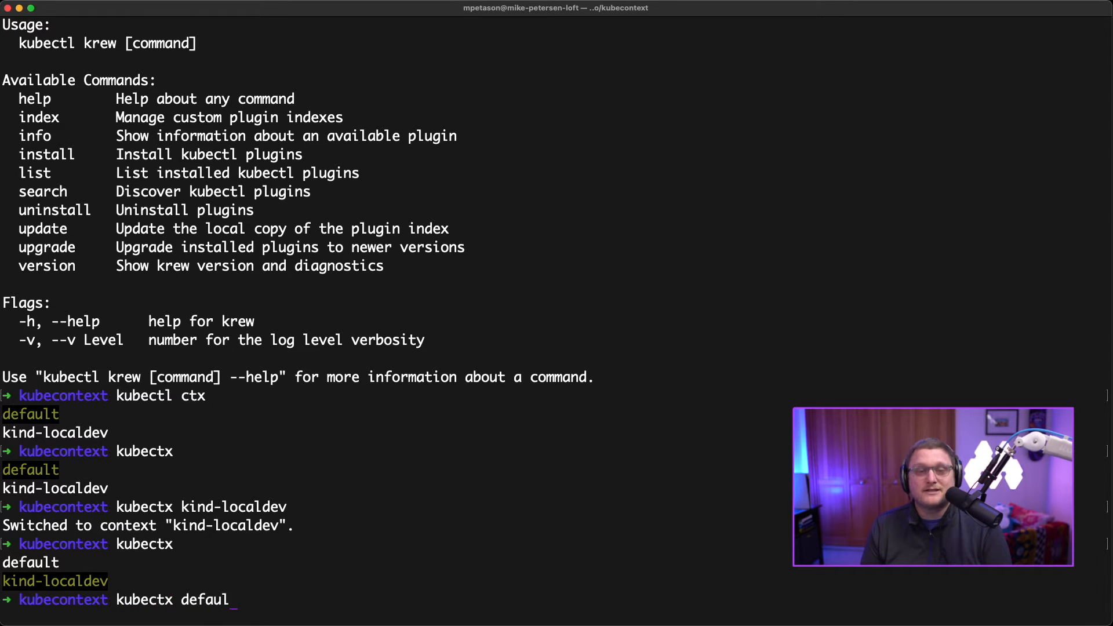
pyautogui.press('Return')
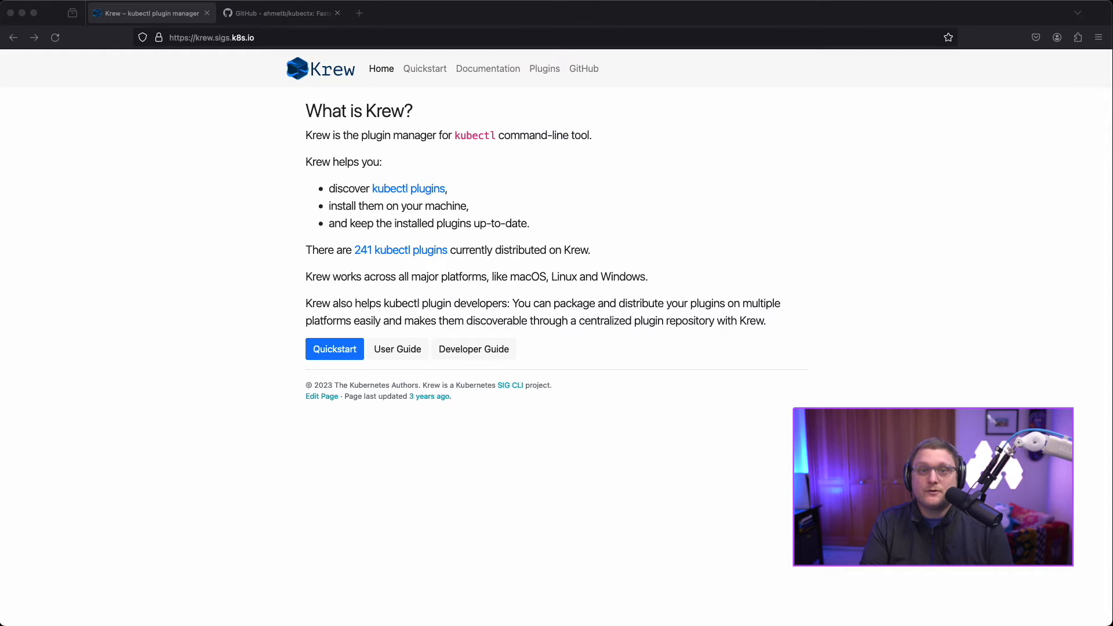
pyautogui.moveTo(473, 192)
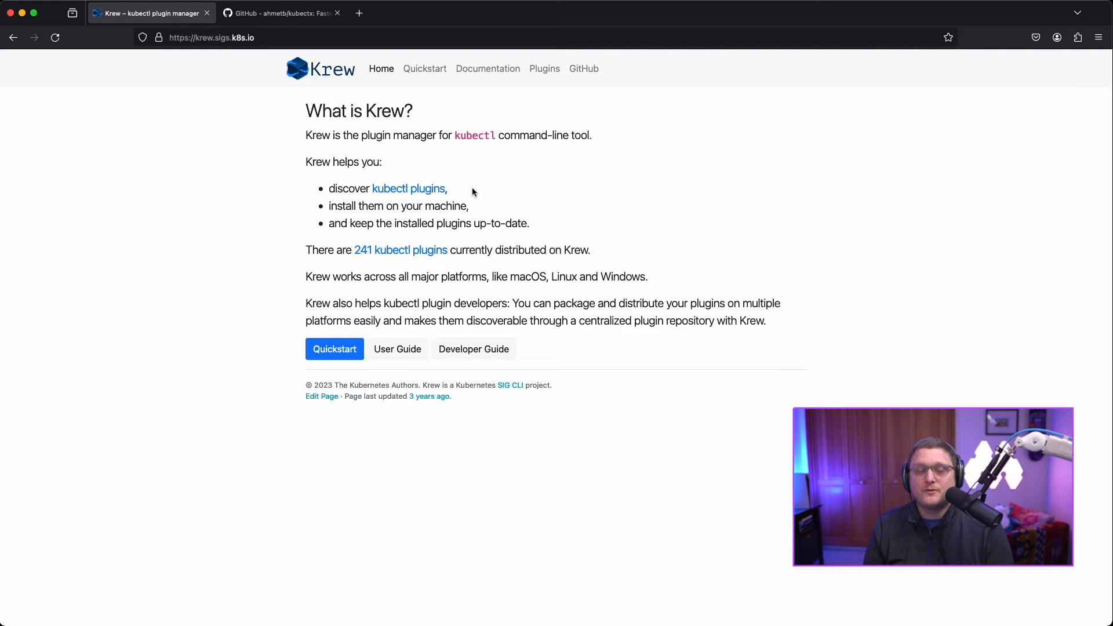
# Follow the 'kubectl plugins' link on the Krew home page.
pyautogui.click(408, 188)
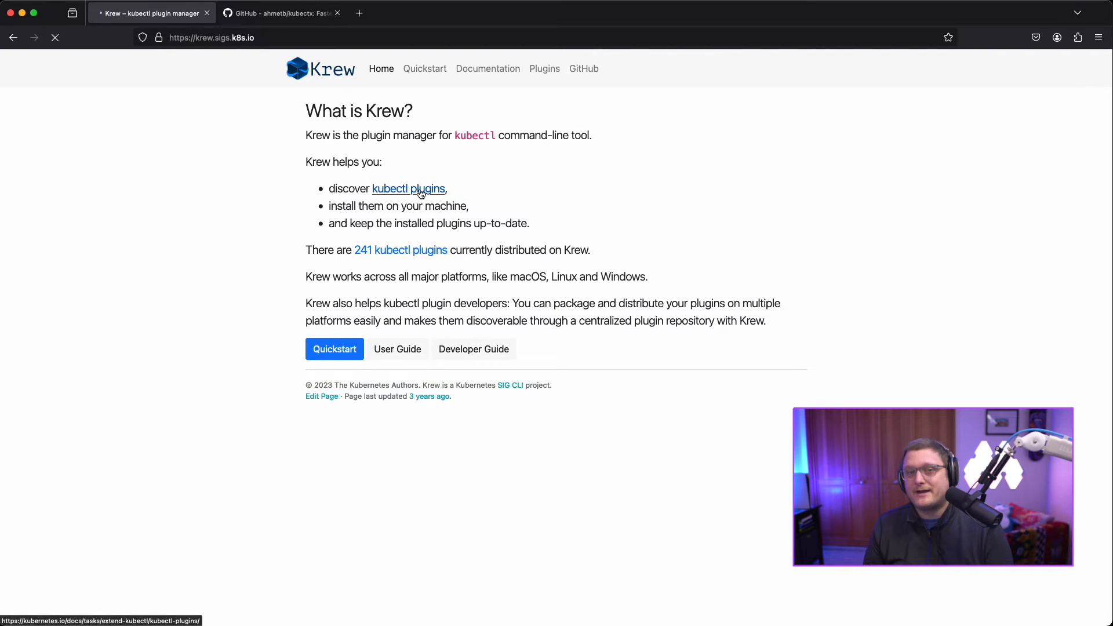
pyautogui.click(408, 188)
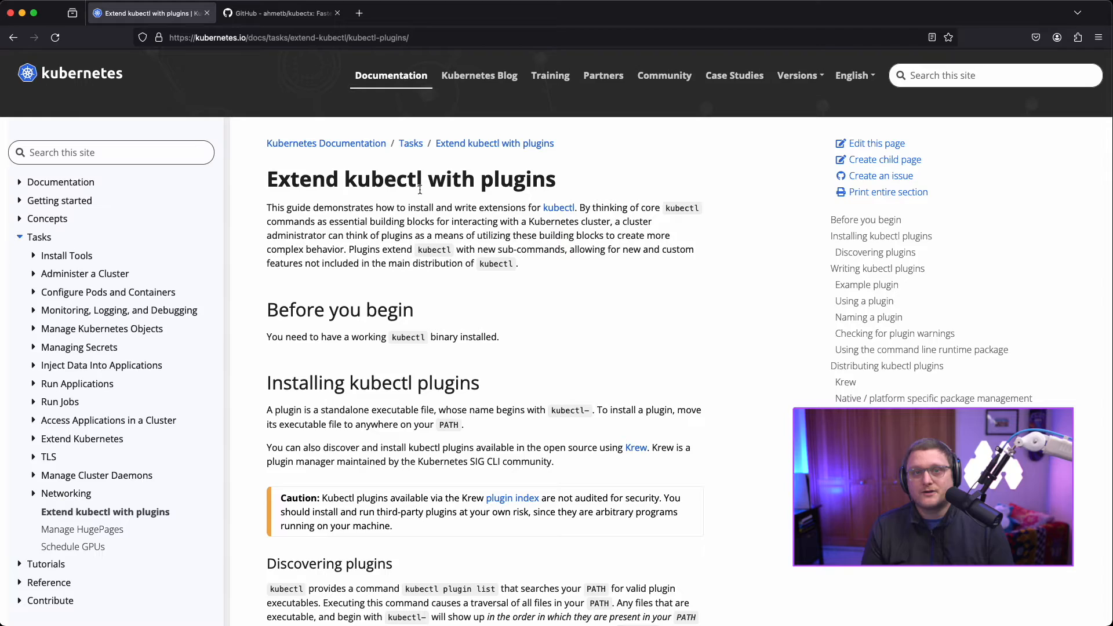
# Scroll through the Extend kubectl with plugins page, then open the ahmetb/kubectx GitHub tab.
pyautogui.scroll(-3)
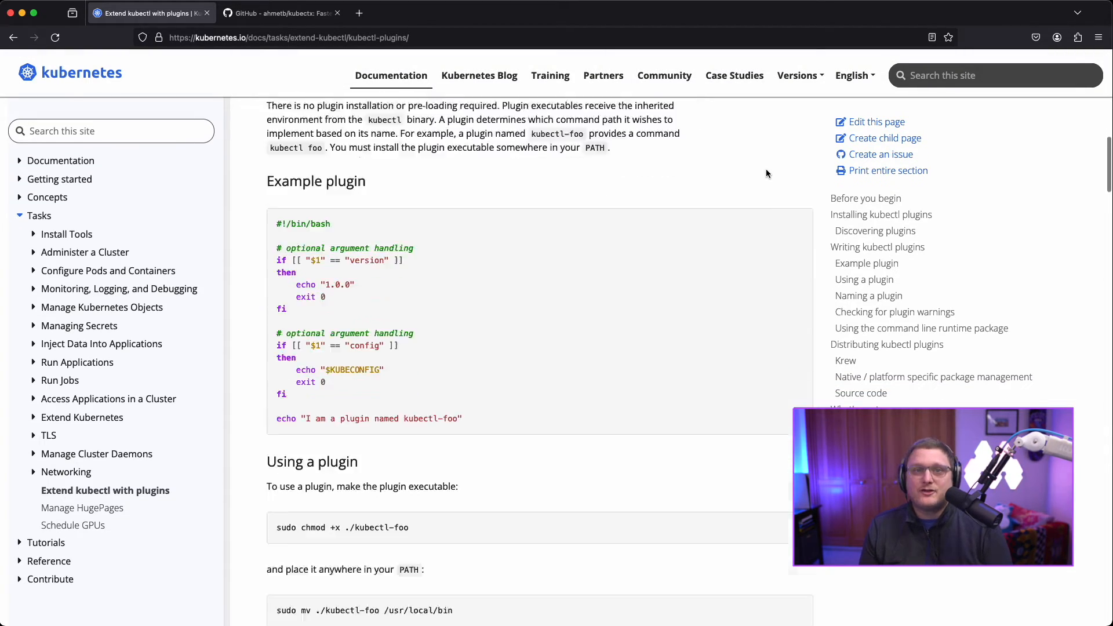
pyautogui.scroll(-3)
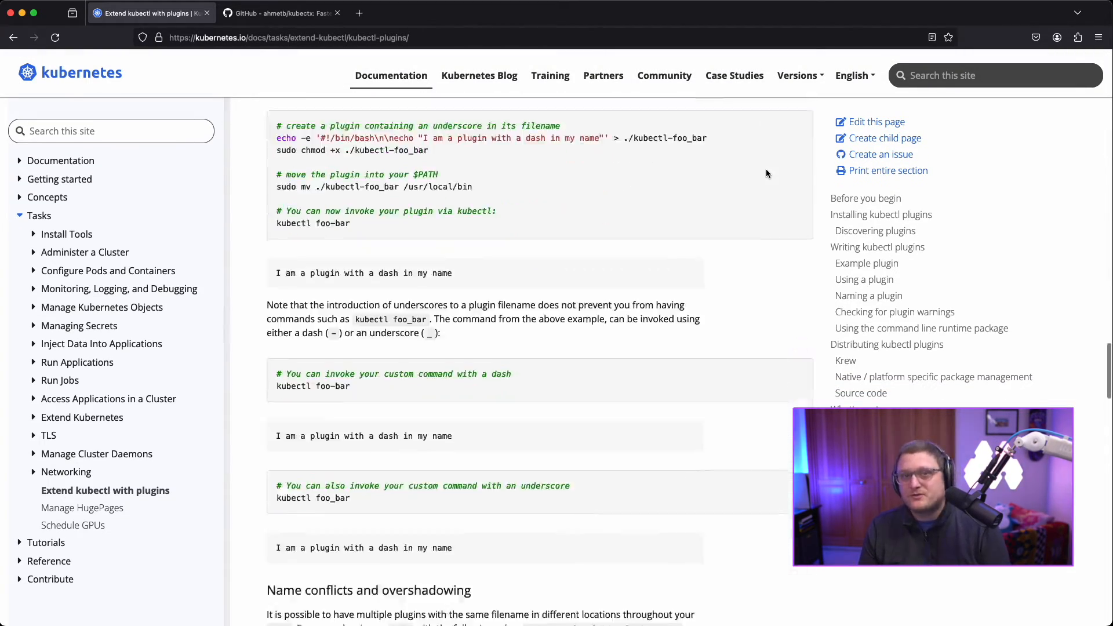
pyautogui.scroll(-3)
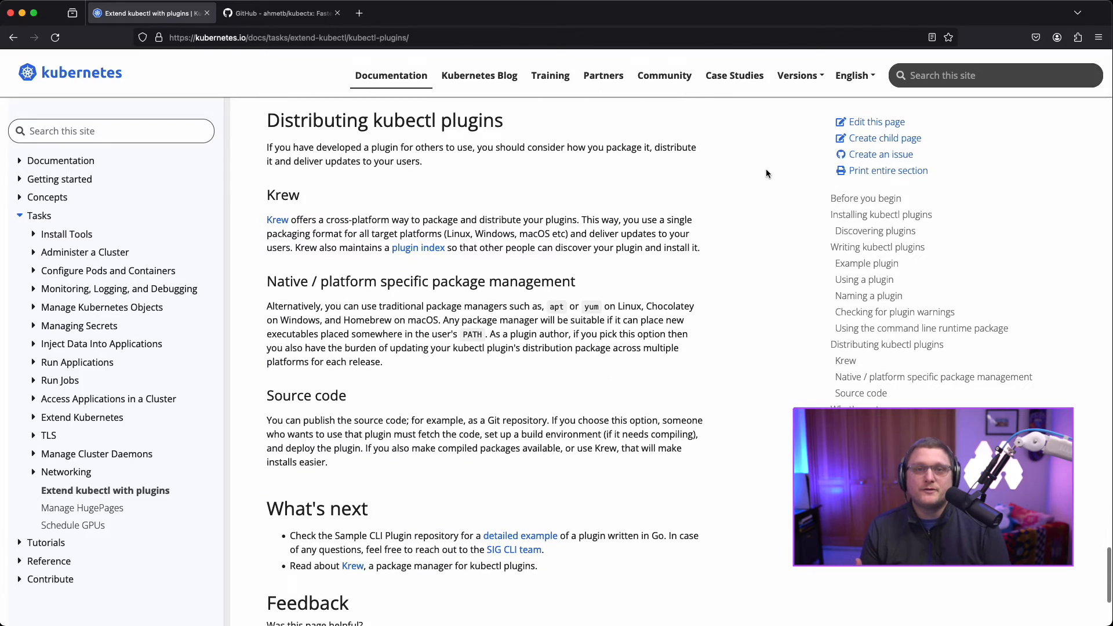
pyautogui.scroll(3)
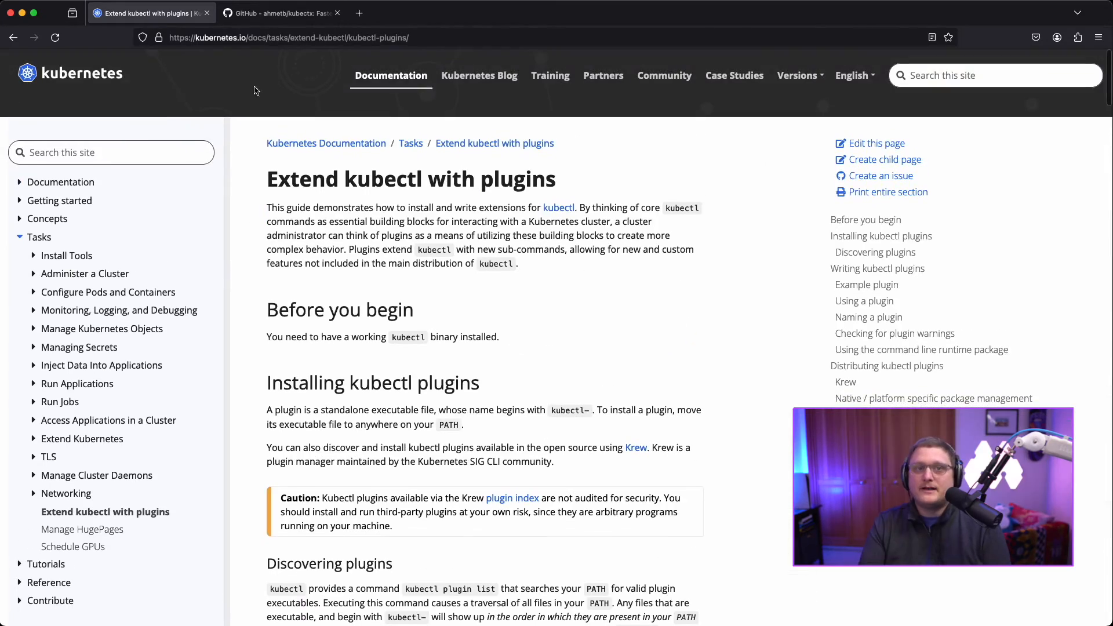
pyautogui.click(282, 13)
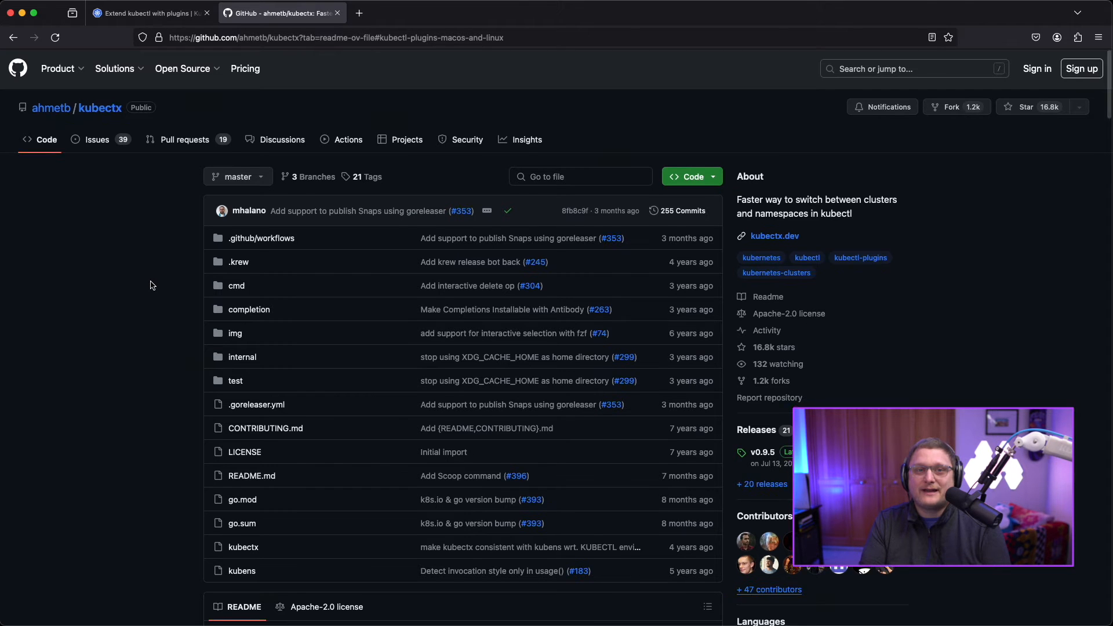
pyautogui.scroll(-3)
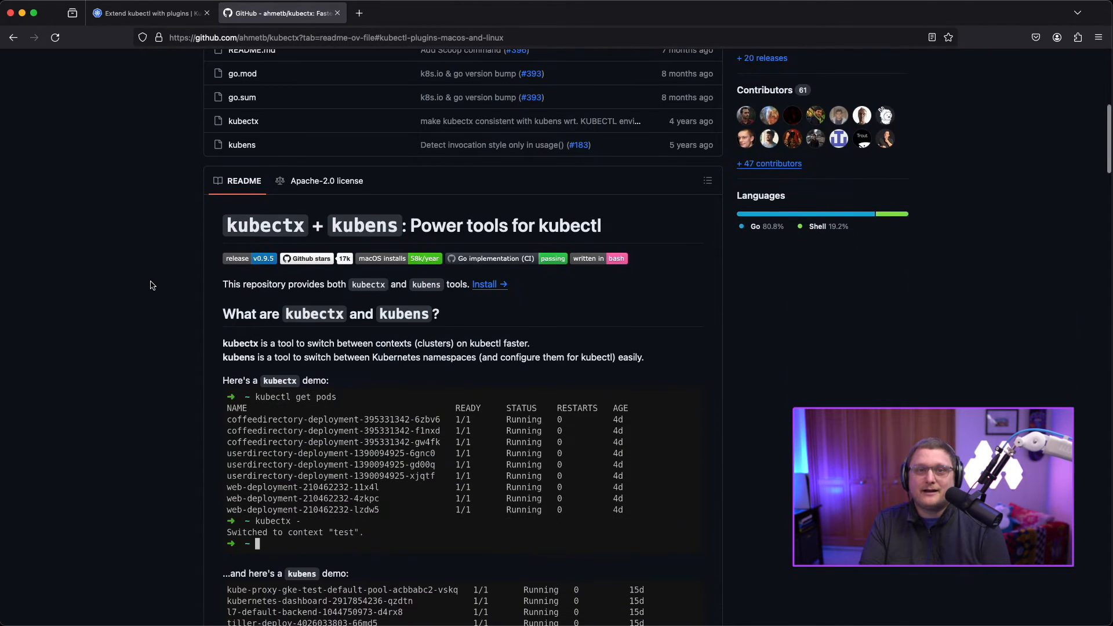
pyautogui.scroll(-3)
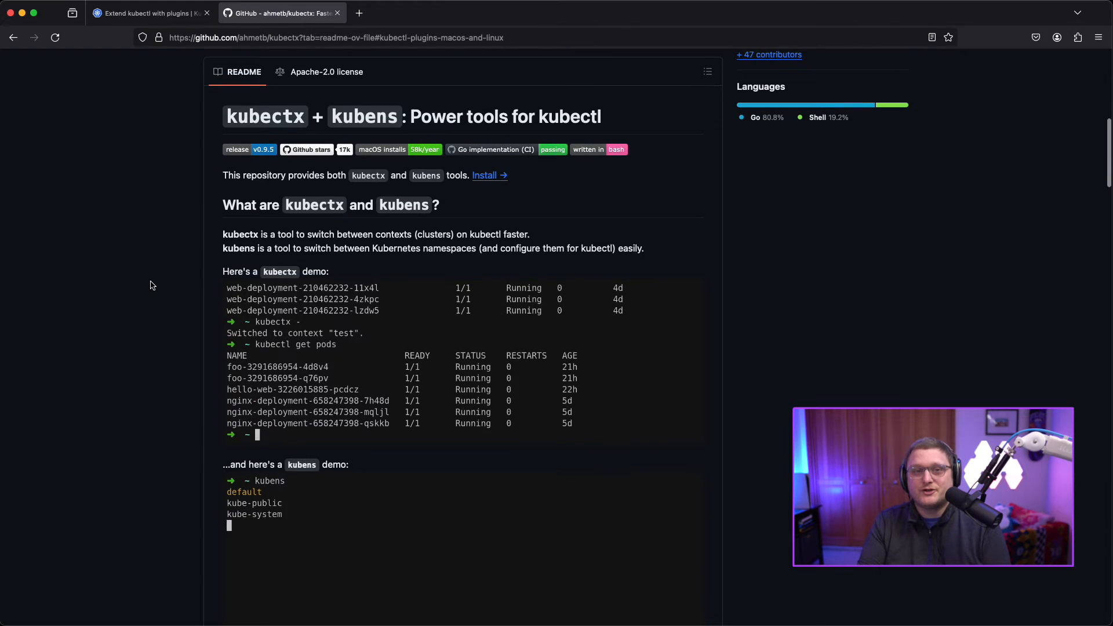